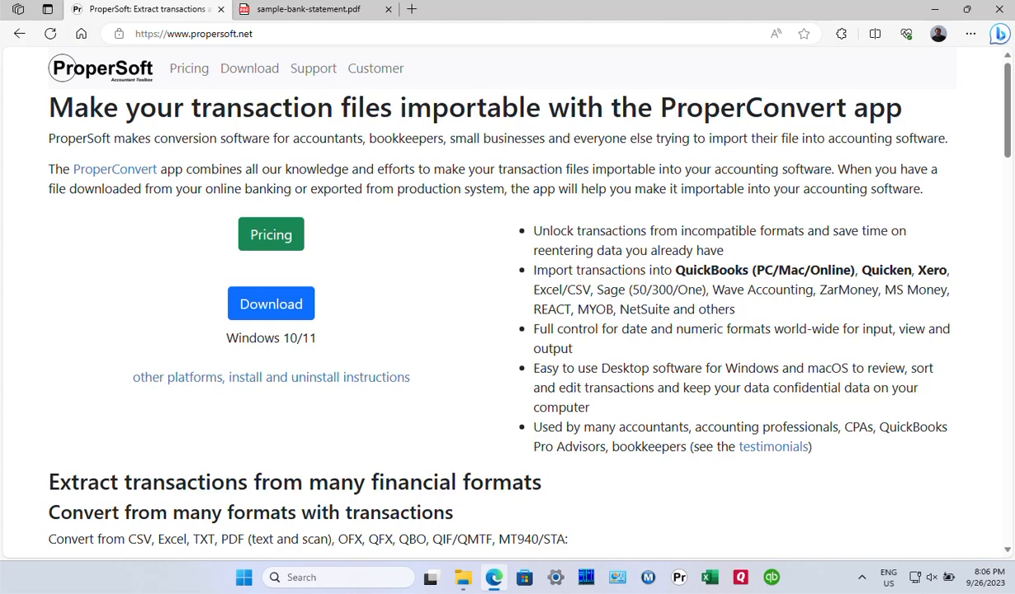
pyautogui.moveTo(251, 379)
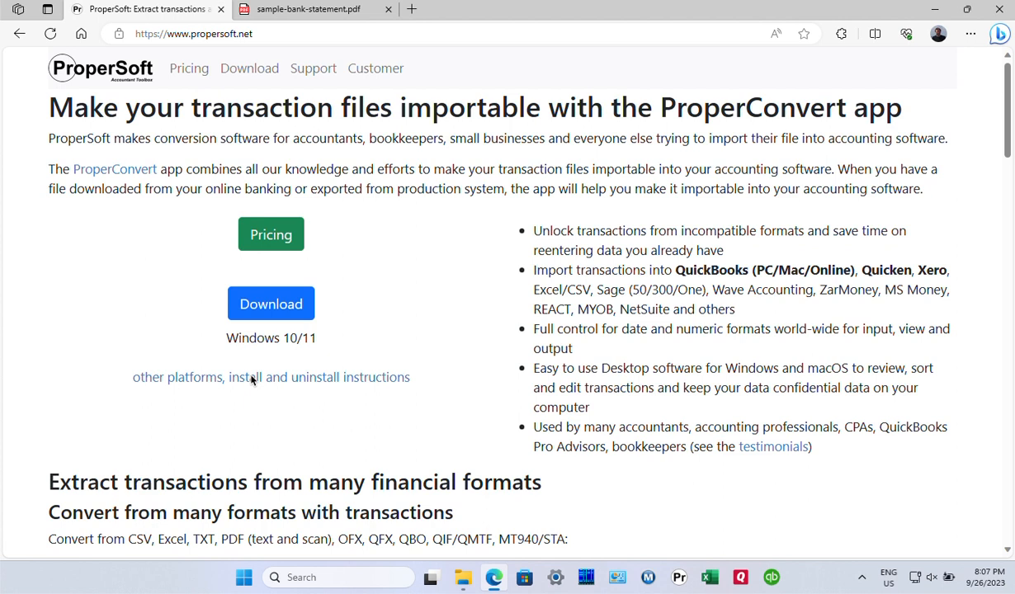
# Step: Switch to sample-bank-statement.pdf and scroll through its deposits and withdrawals to page 3
pyautogui.click(303, 10)
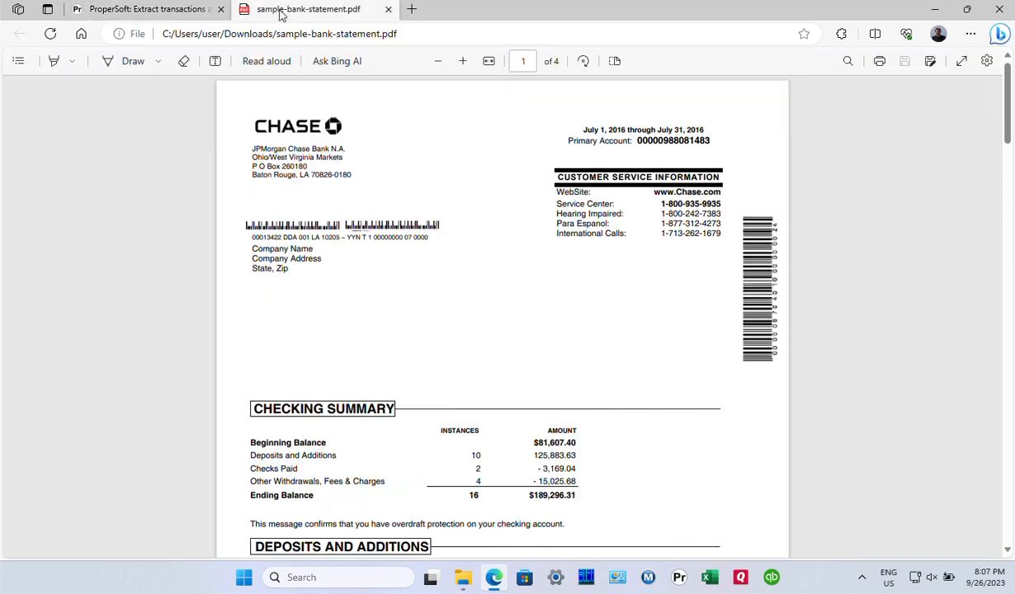
pyautogui.scroll(-3)
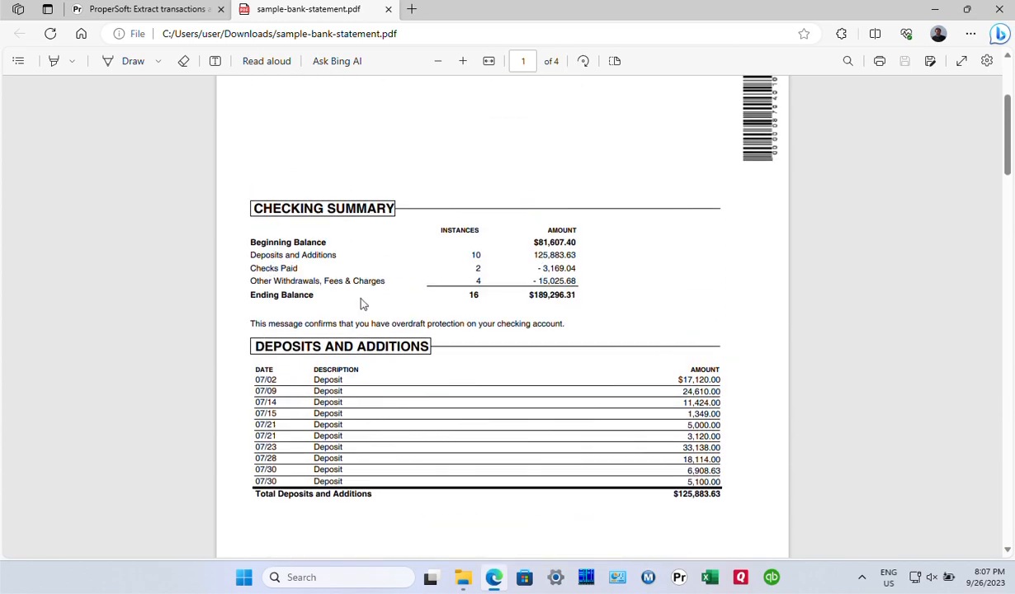
pyautogui.scroll(-3)
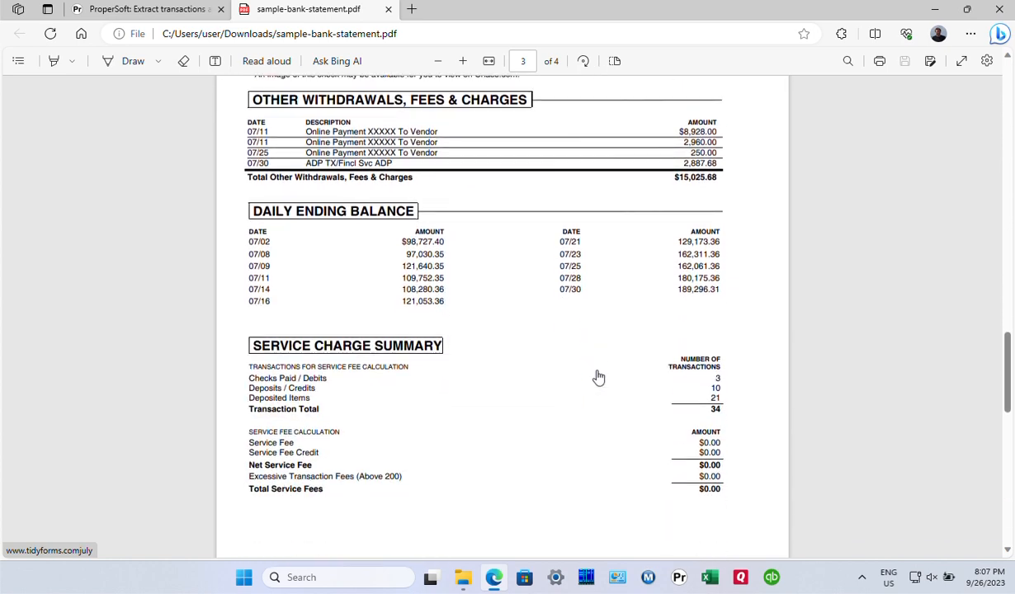
pyautogui.scroll(-3)
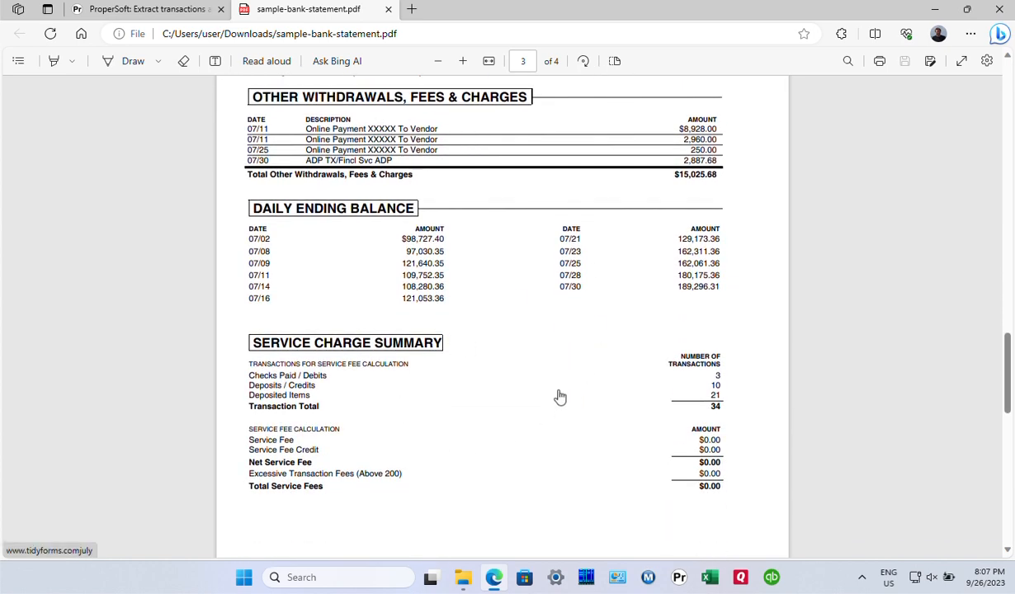
pyautogui.moveTo(188, 303)
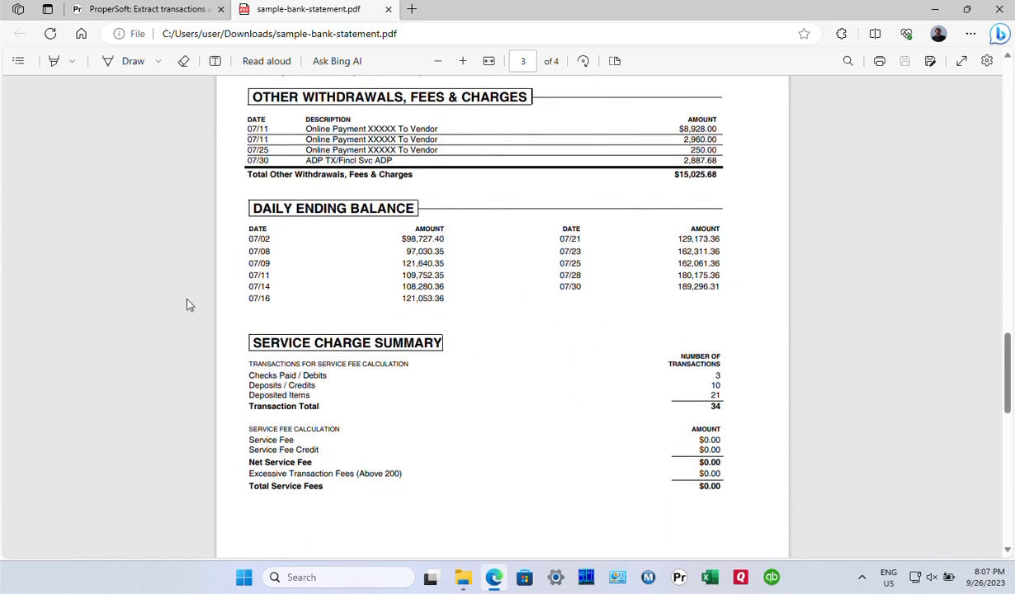
pyautogui.moveTo(157, 32)
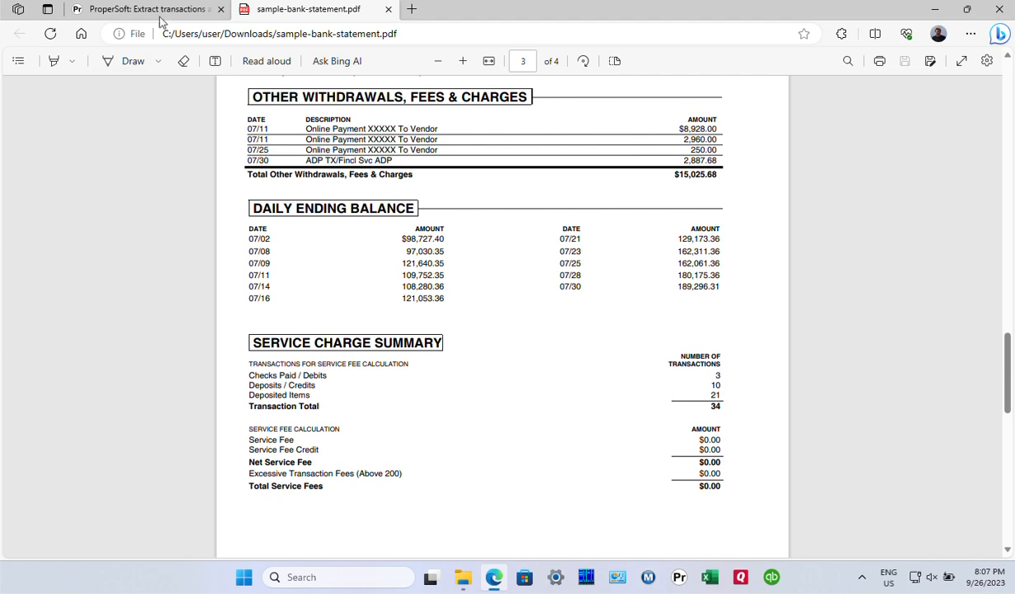
# Step: Return to the ProperSoft tab showing the ProperConvert homepage
pyautogui.click(132, 11)
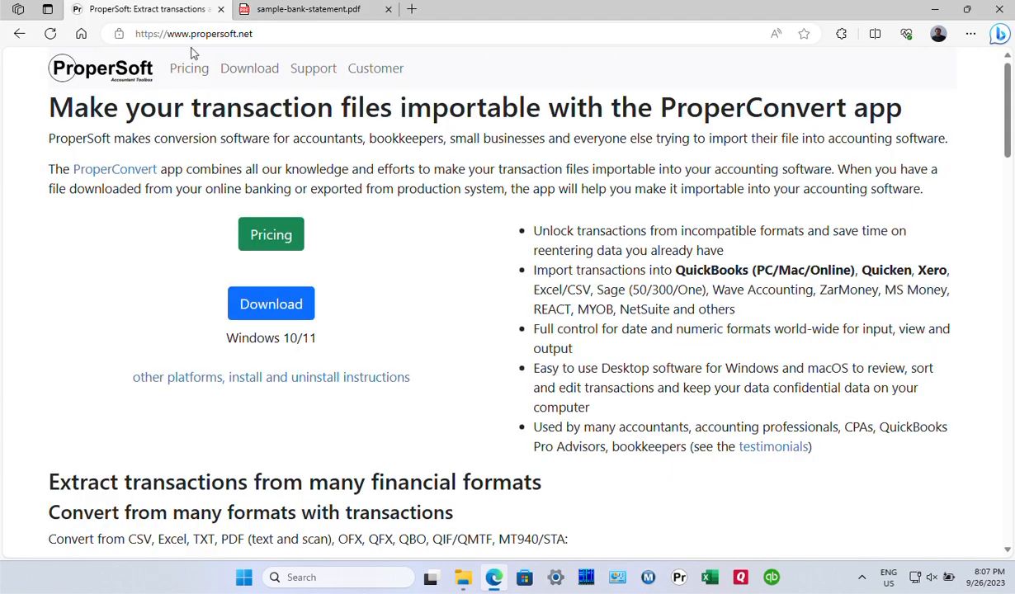
pyautogui.moveTo(264, 34)
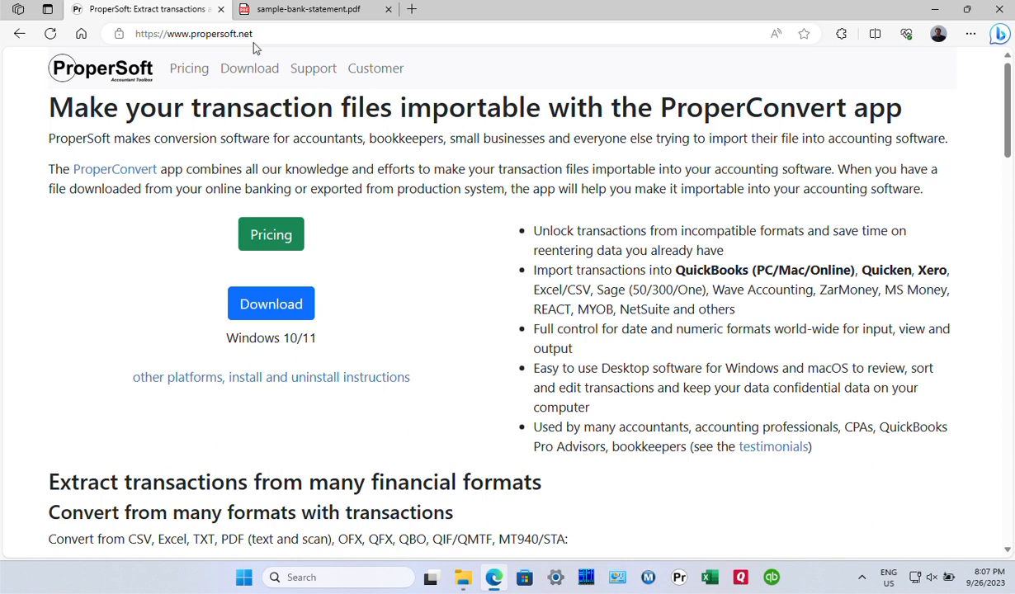
pyautogui.moveTo(310, 455)
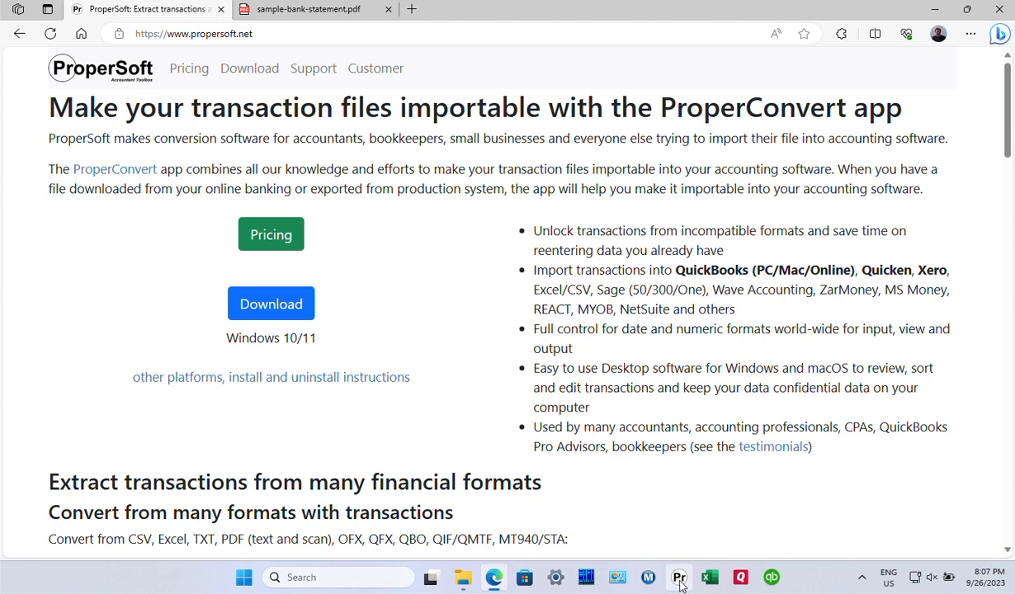
# Step: Launch ProperConvert and load sample-bank-statement.pdf so its 16 transactions are listed
pyautogui.click(678, 577)
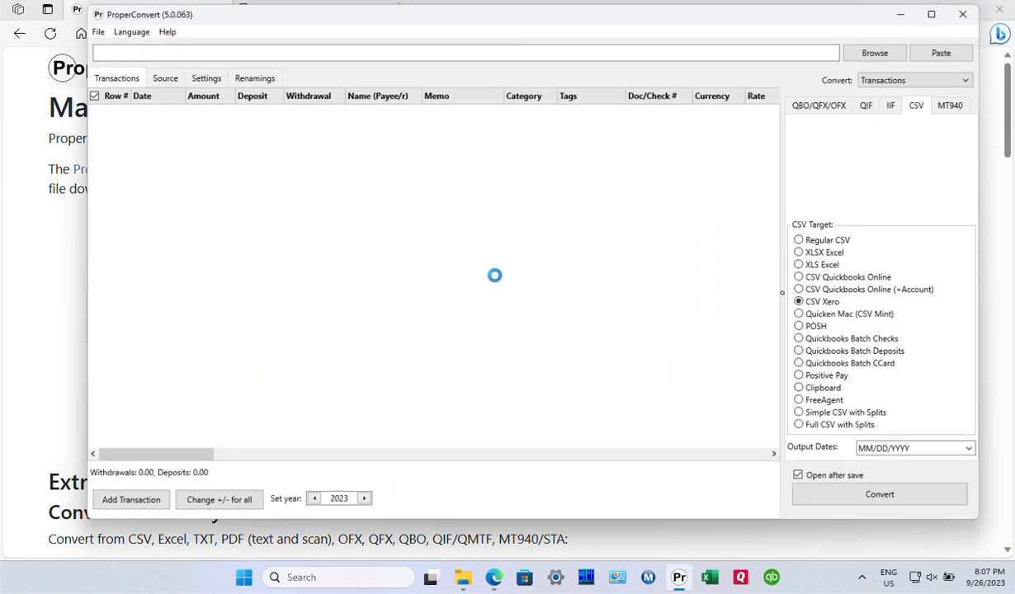
pyautogui.click(886, 51)
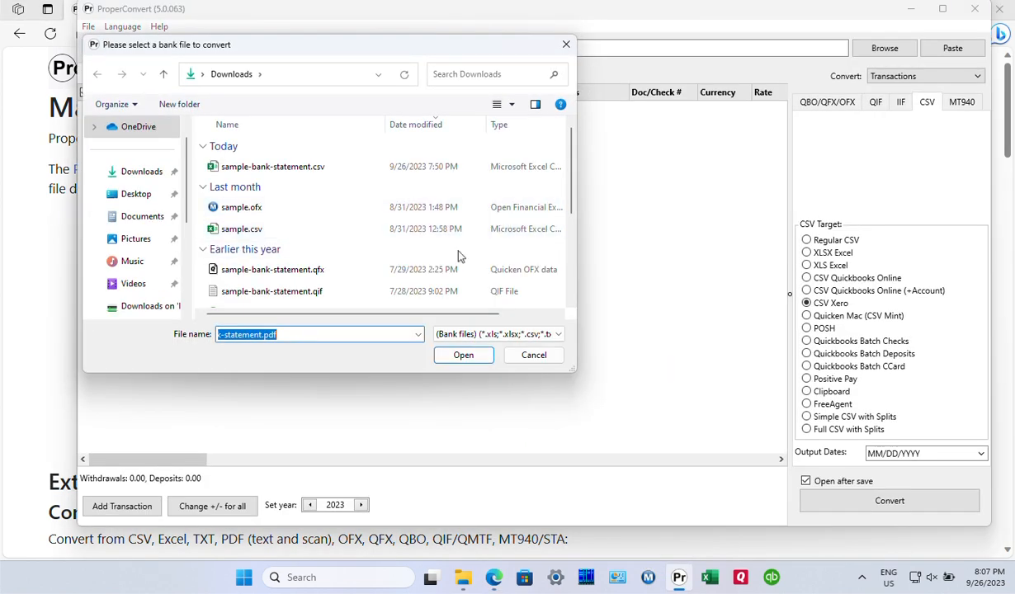
pyautogui.click(462, 355)
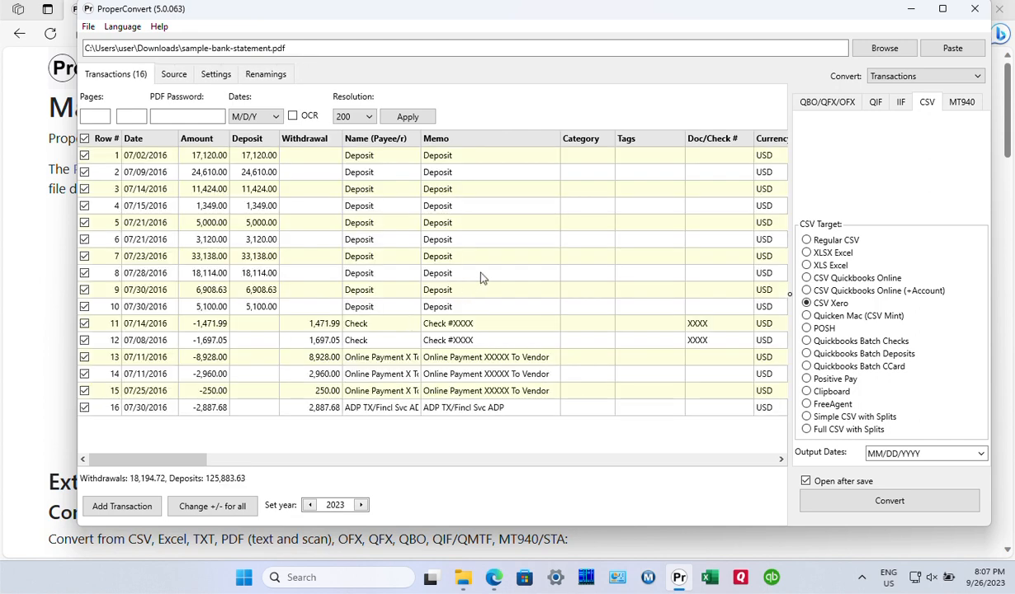
pyautogui.moveTo(235, 264)
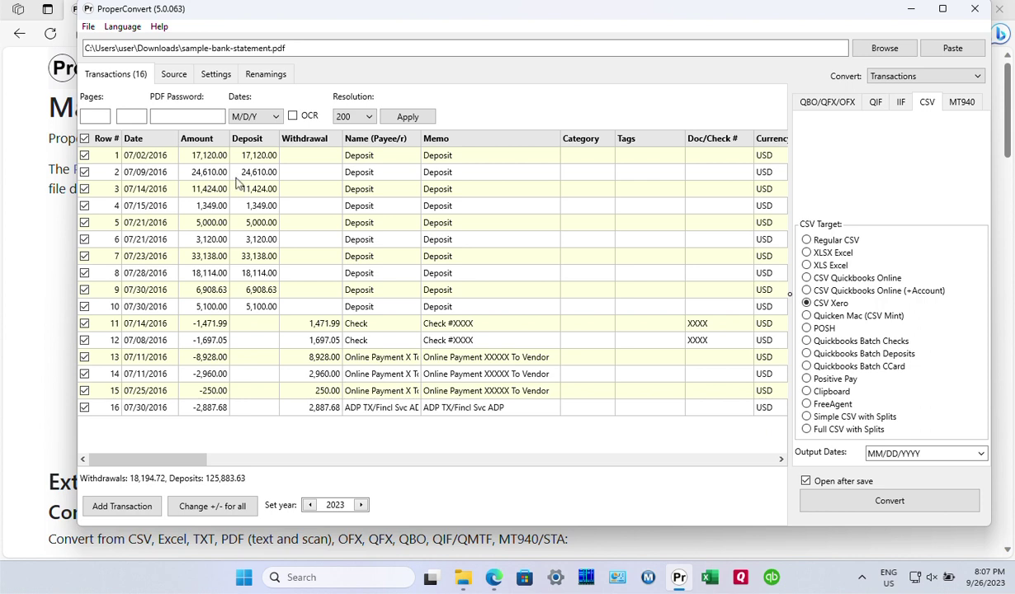
pyautogui.moveTo(242, 214)
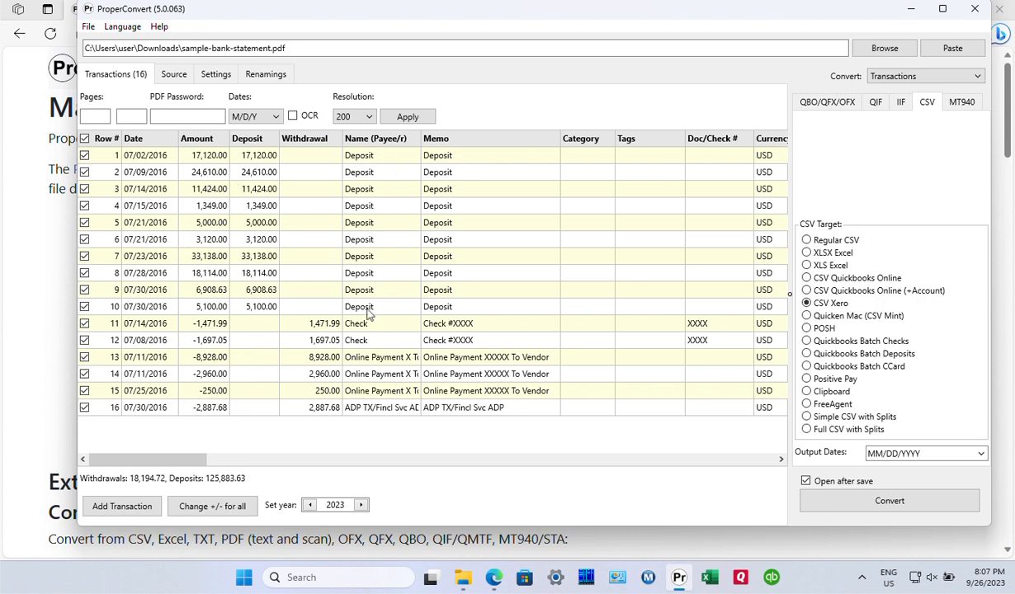
pyautogui.moveTo(523, 347)
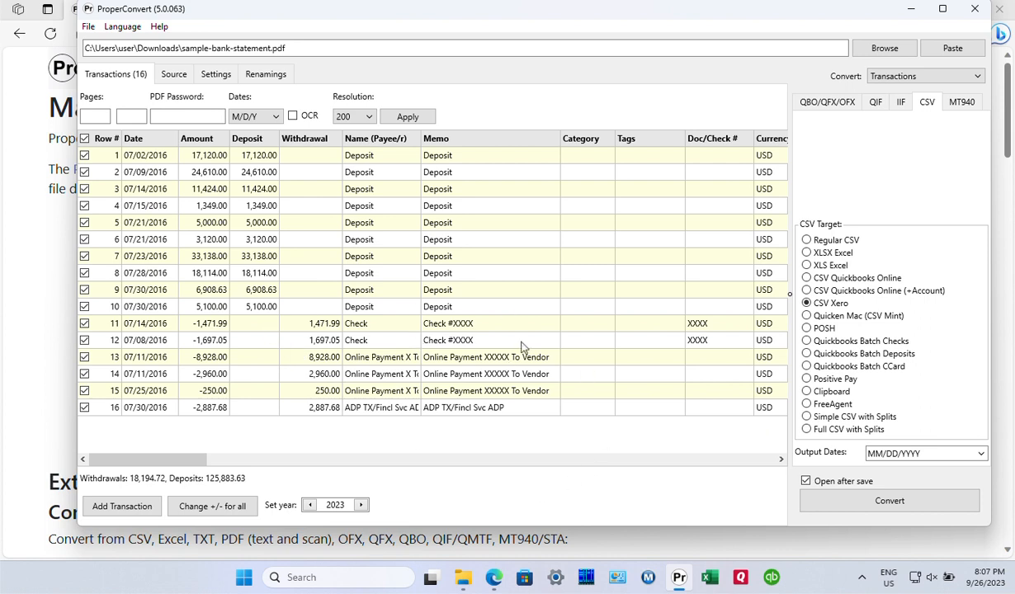
pyautogui.moveTo(425, 340)
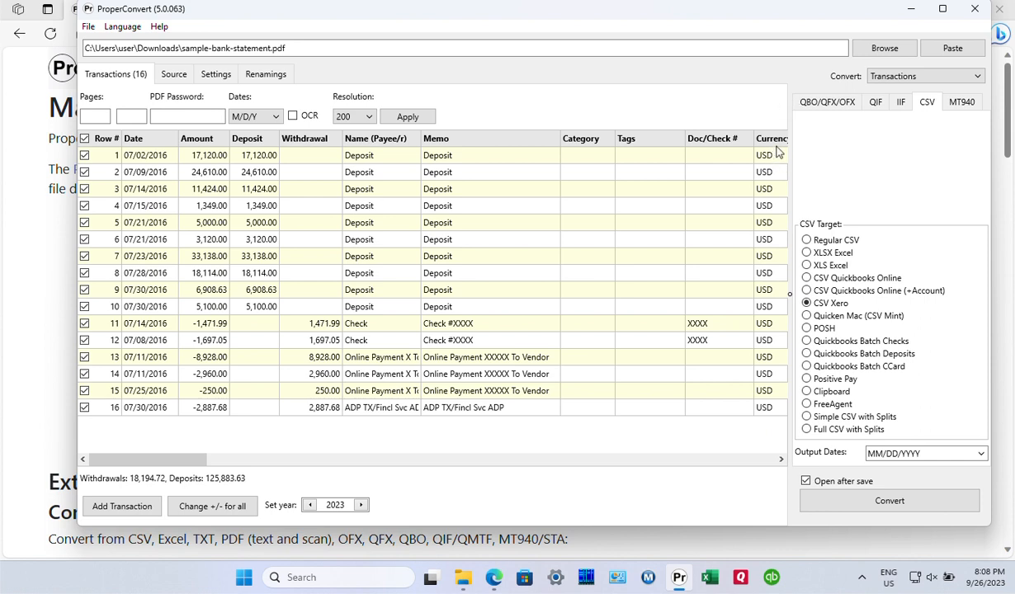
pyautogui.moveTo(878, 127)
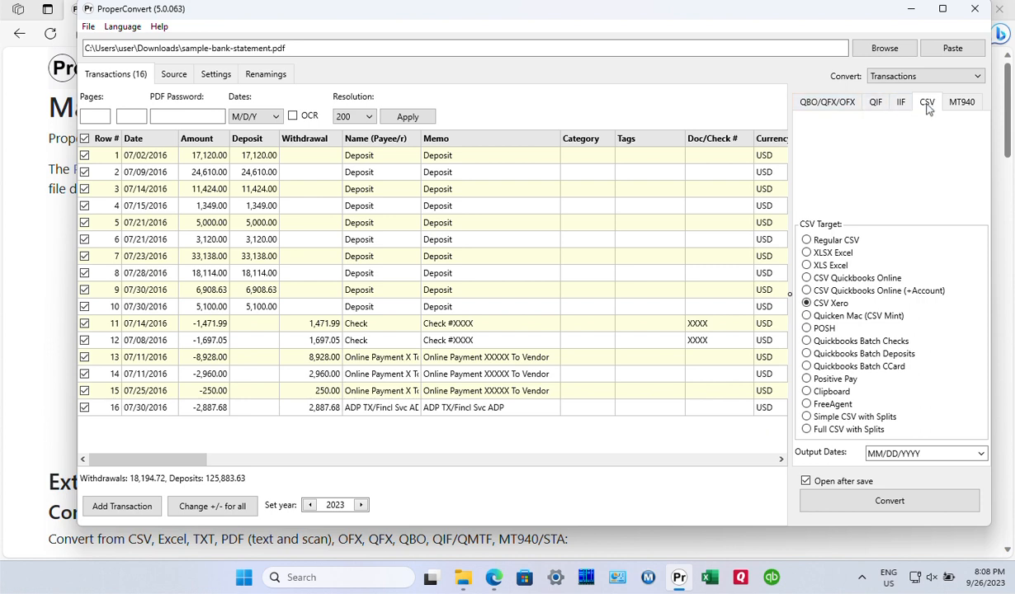
pyautogui.moveTo(924, 140)
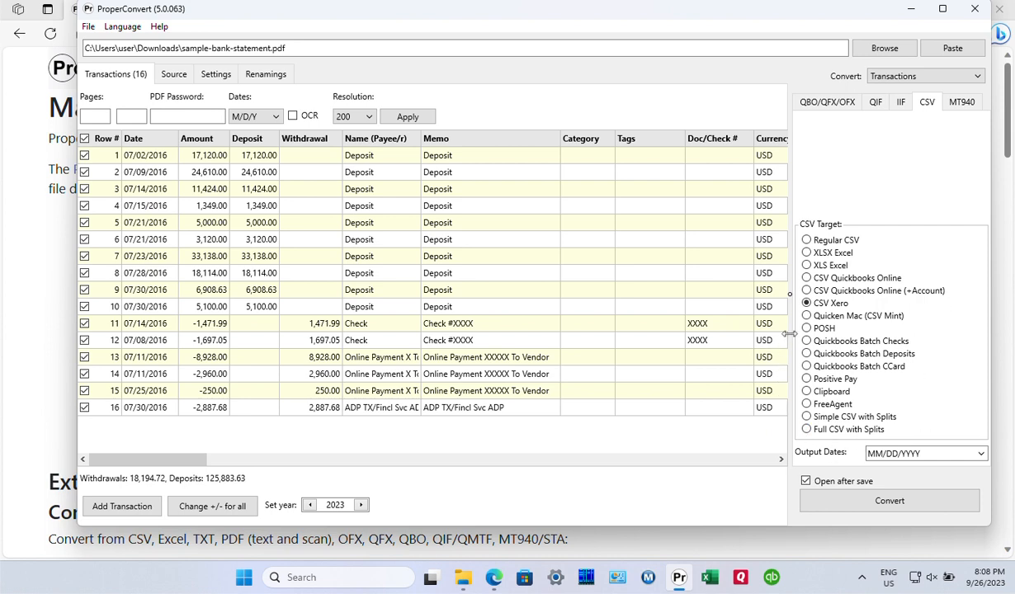
pyautogui.moveTo(820, 241)
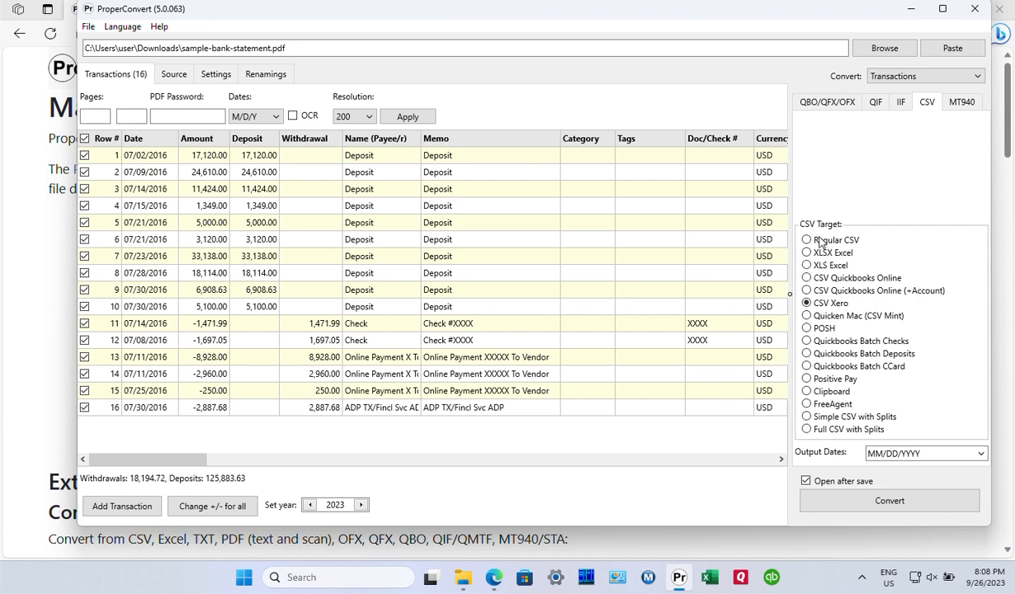
pyautogui.moveTo(822, 249)
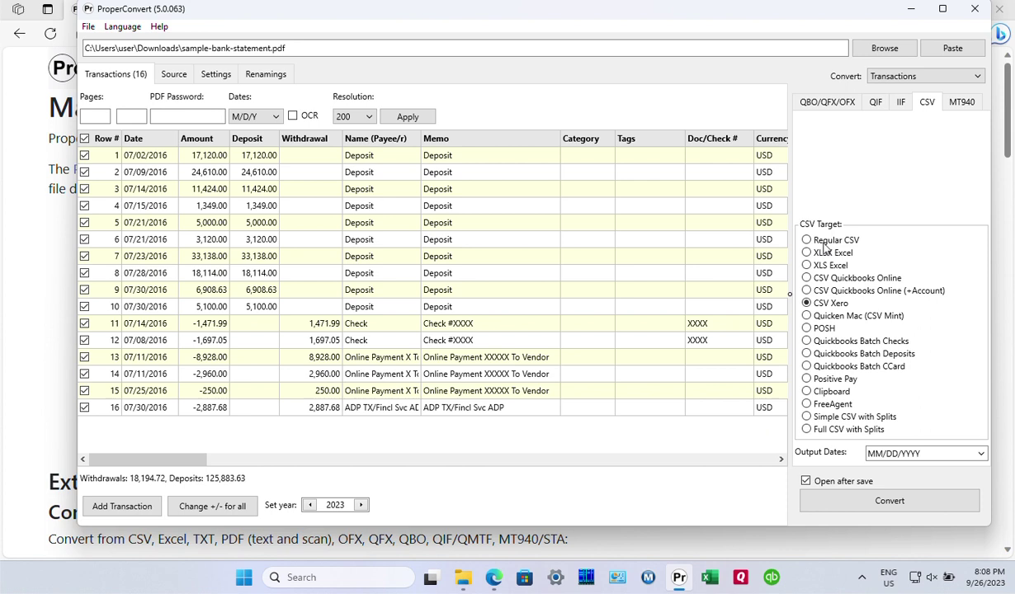
pyautogui.moveTo(812, 290)
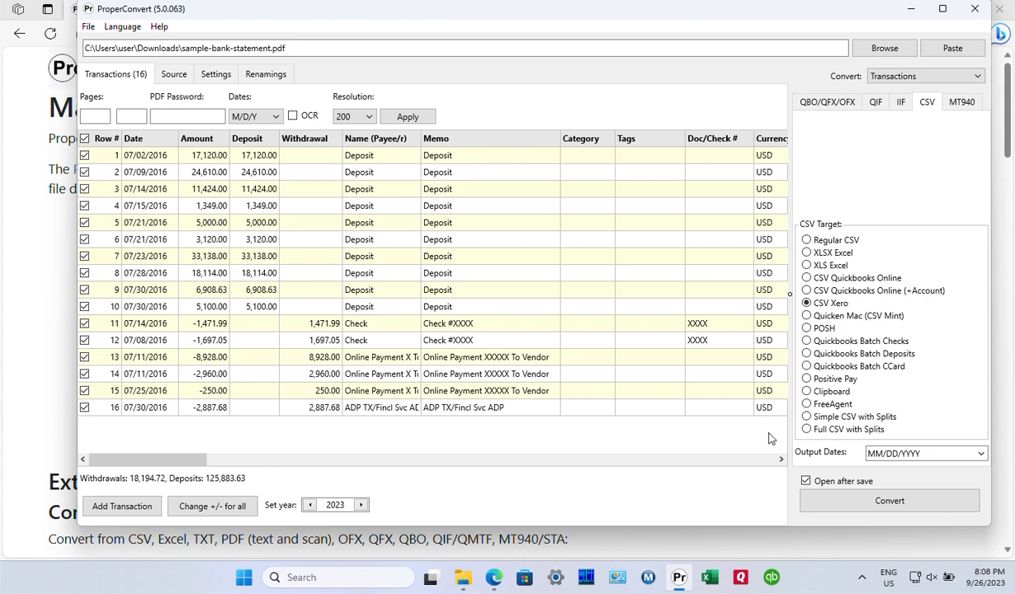
pyautogui.moveTo(838, 267)
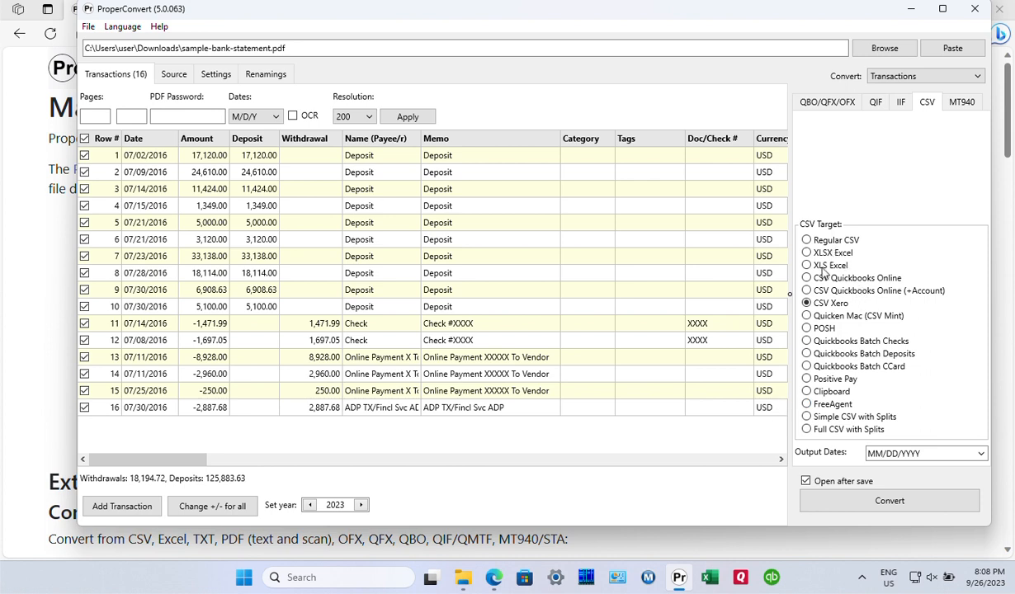
pyautogui.moveTo(839, 324)
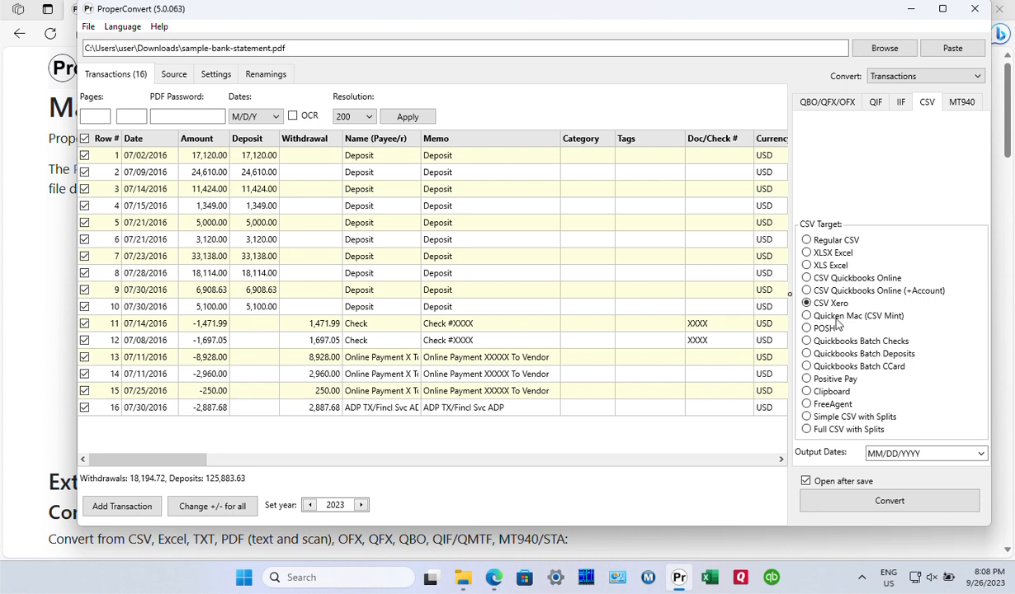
pyautogui.moveTo(834, 326)
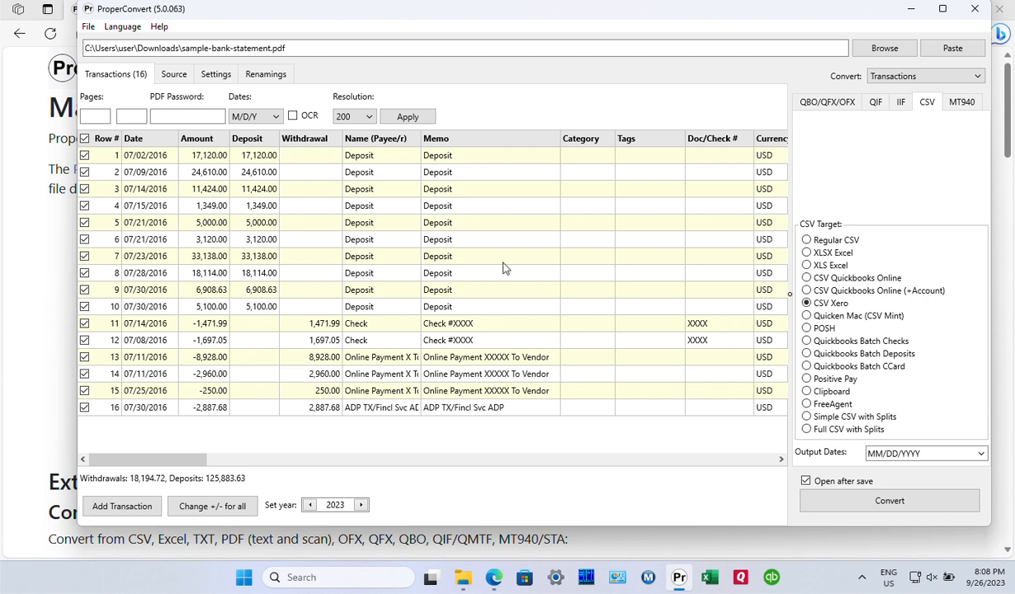
pyautogui.moveTo(841, 318)
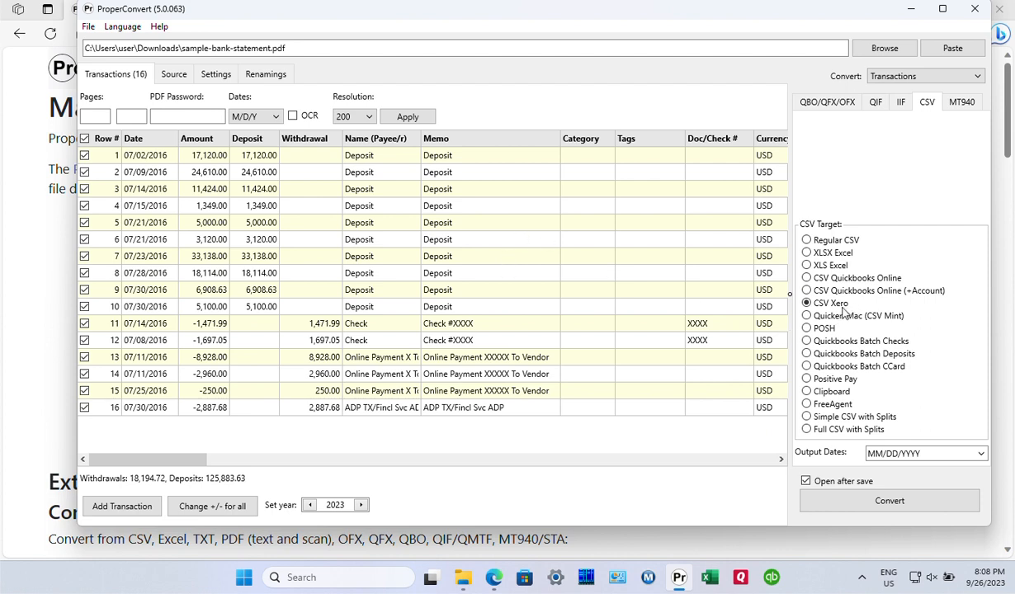
pyautogui.moveTo(674, 442)
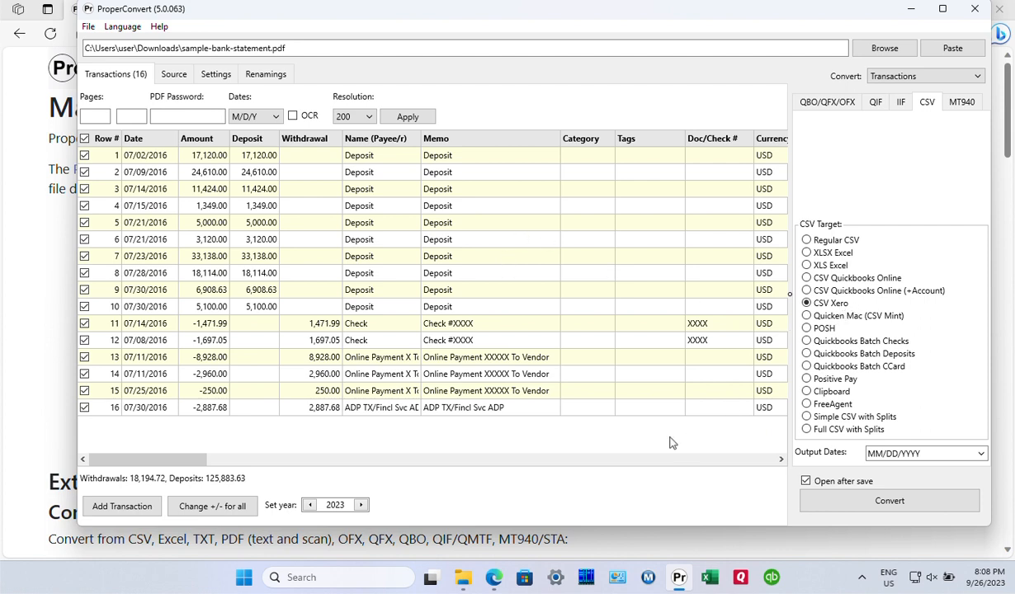
pyautogui.moveTo(732, 427)
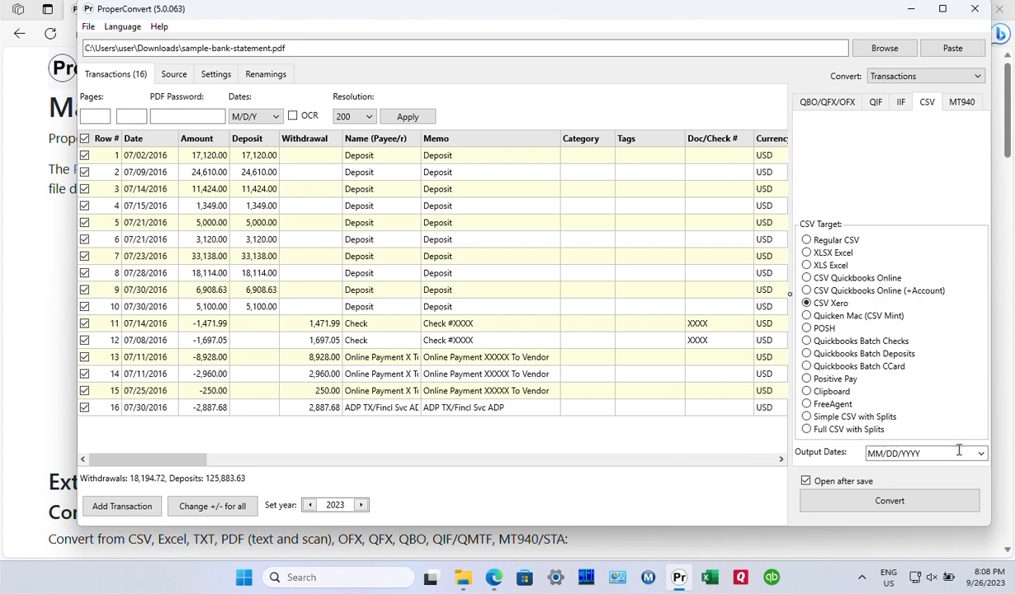
pyautogui.moveTo(833, 459)
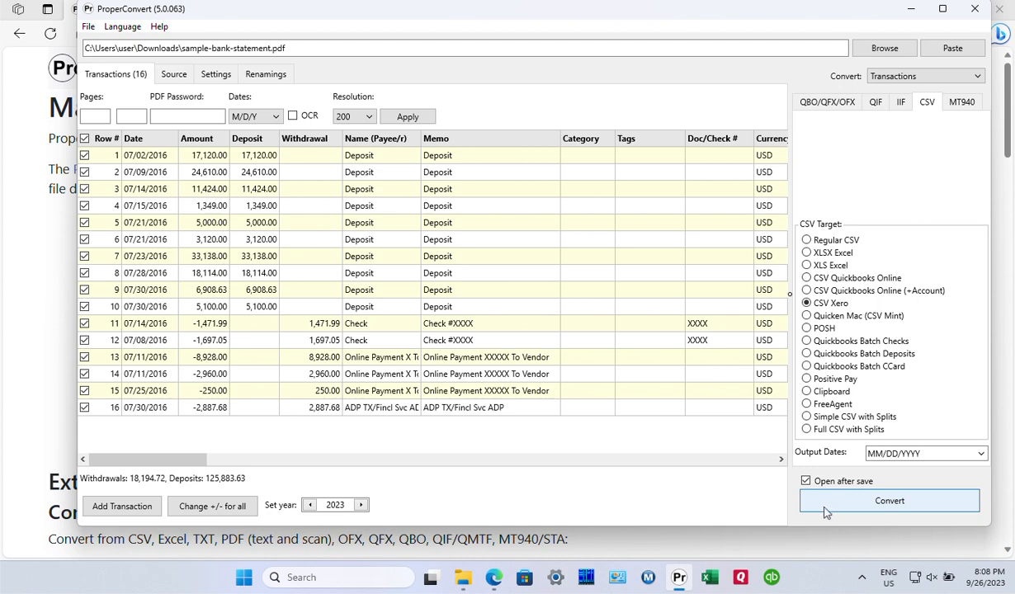
# Step: Convert to Xero CSV as sample-bank-statement.csv in Downloads, replacing the existing file
pyautogui.click(890, 500)
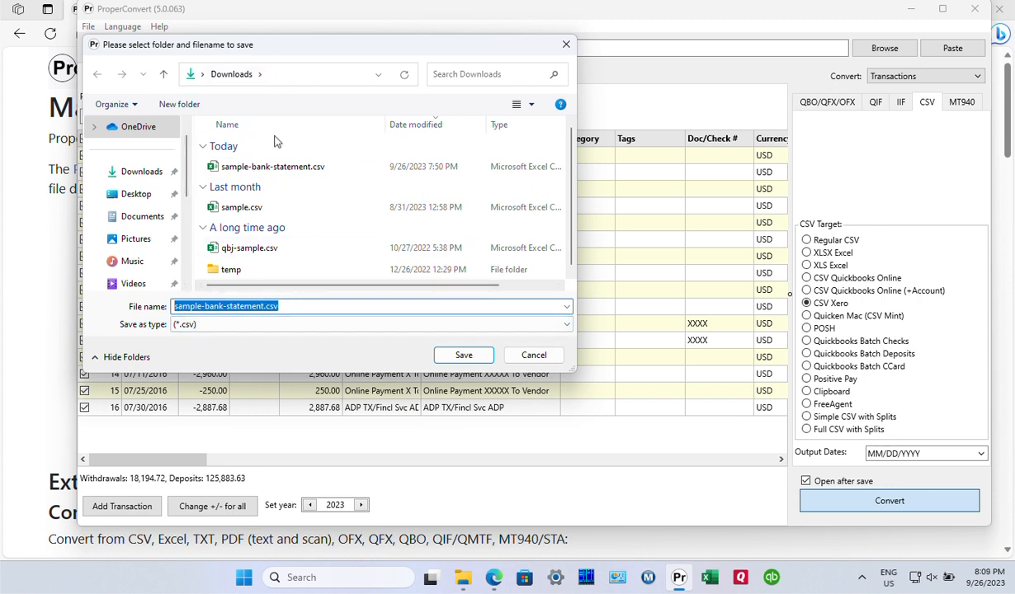
pyautogui.click(462, 355)
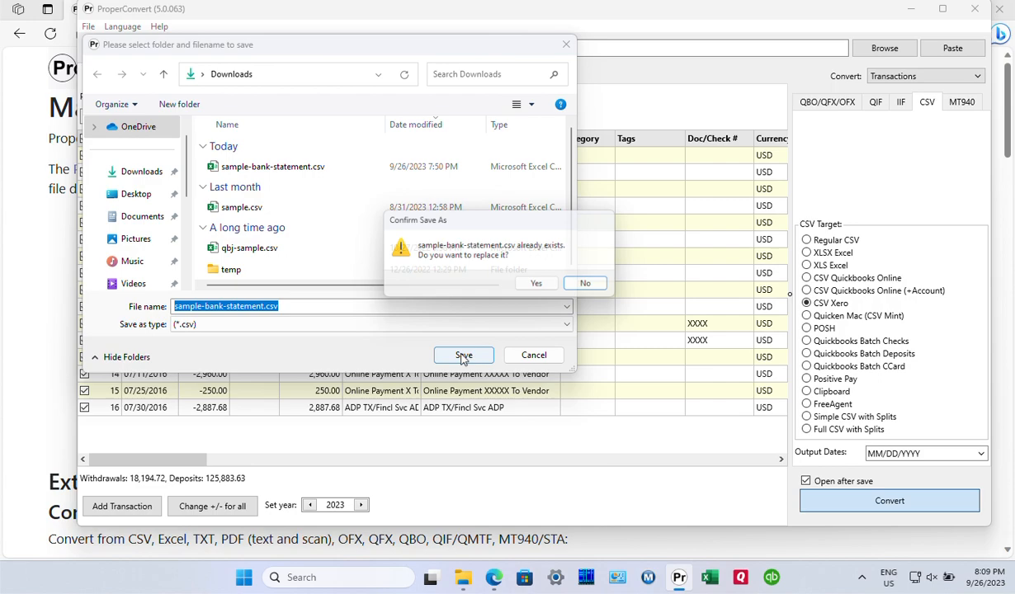
pyautogui.click(536, 283)
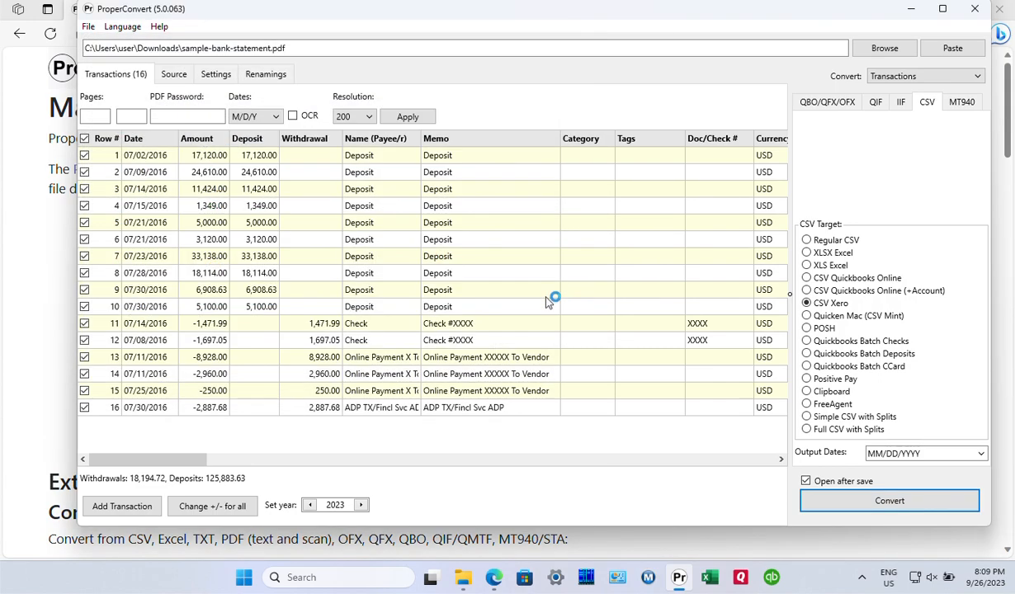
pyautogui.click(890, 502)
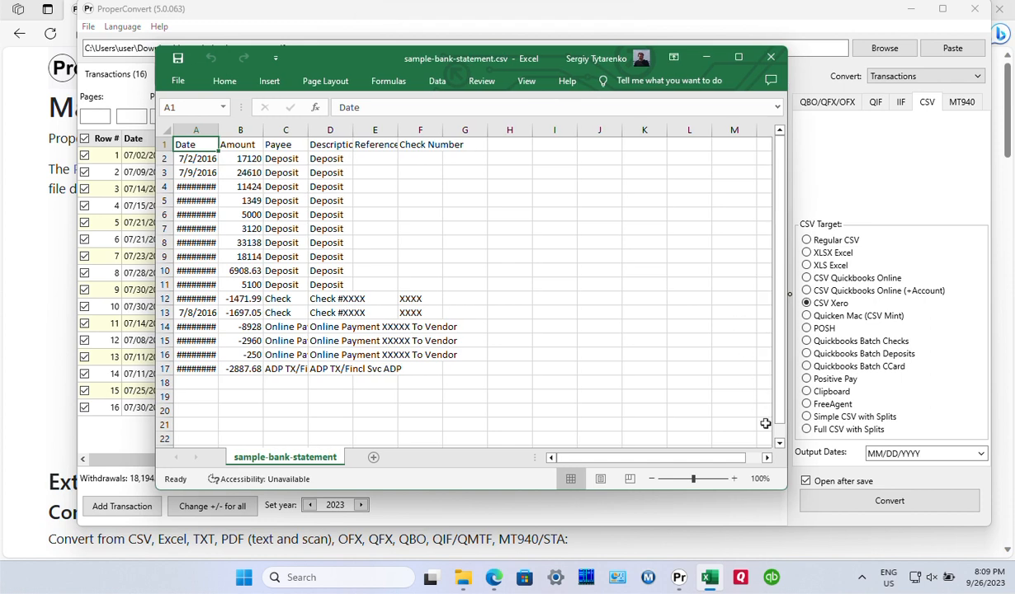
pyautogui.moveTo(497, 274)
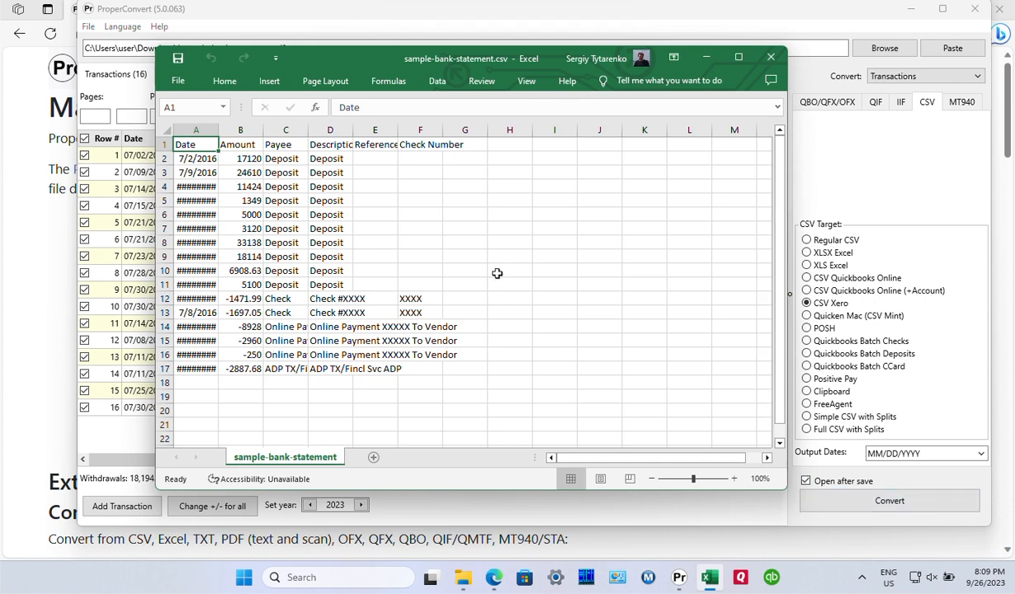
pyautogui.moveTo(338, 179)
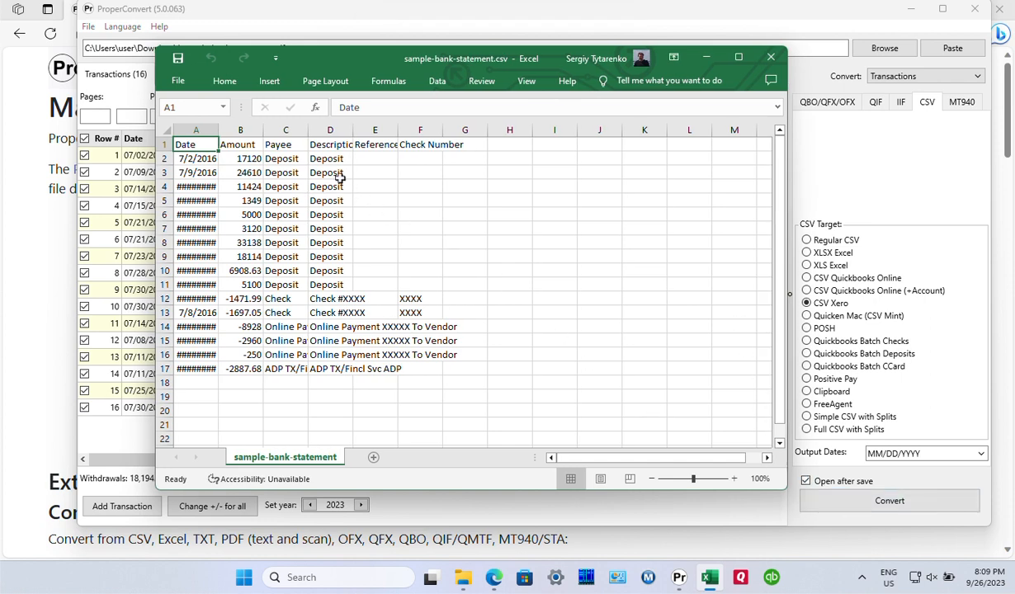
pyautogui.moveTo(326, 275)
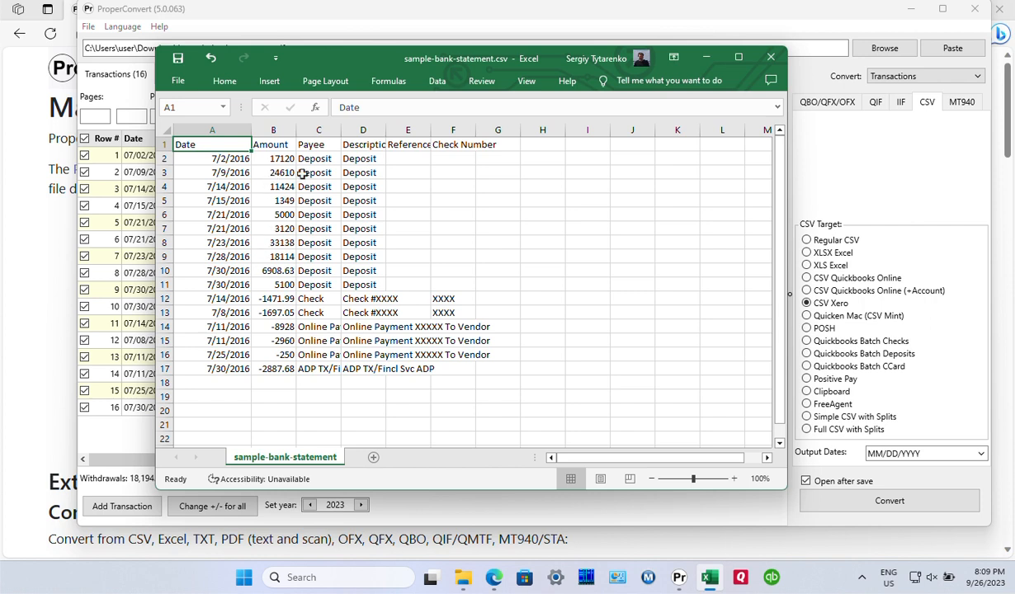
pyautogui.moveTo(439, 61)
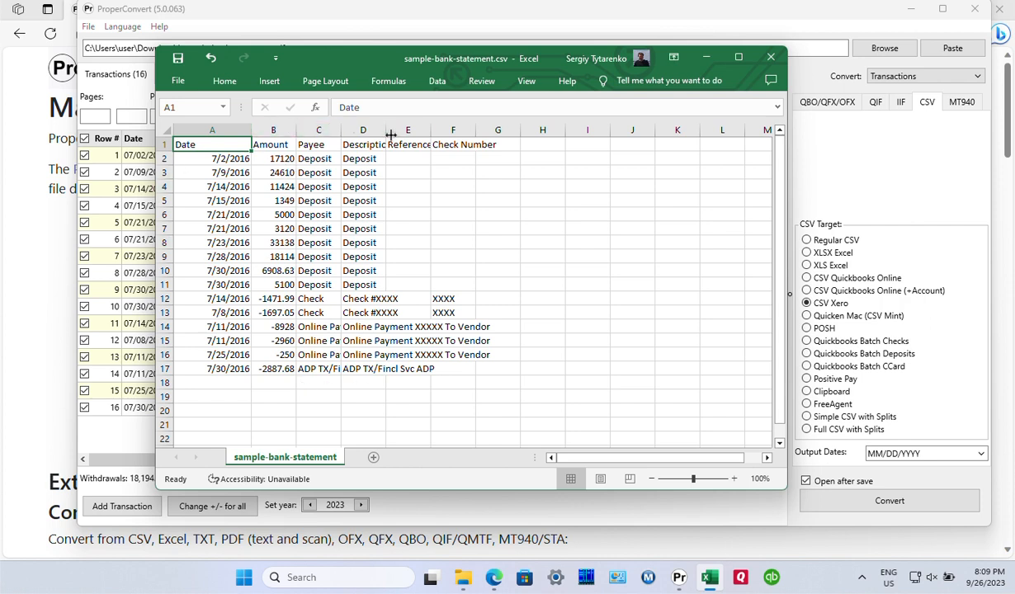
# Step: Widen the Description column so its full text and heading are readable
pyautogui.moveTo(391, 129); pyautogui.dragTo(488, 128)
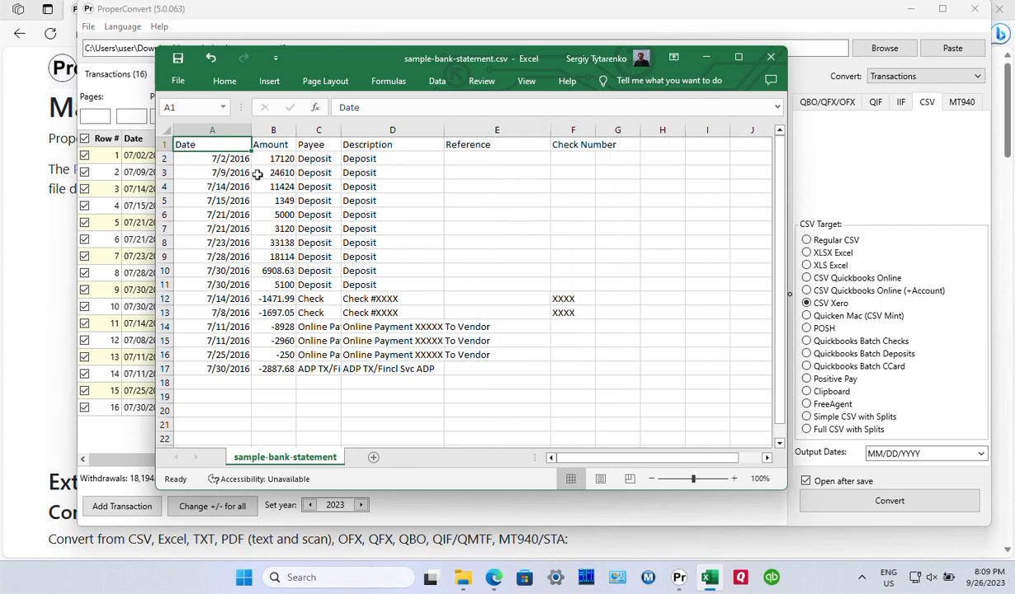
pyautogui.moveTo(371, 199)
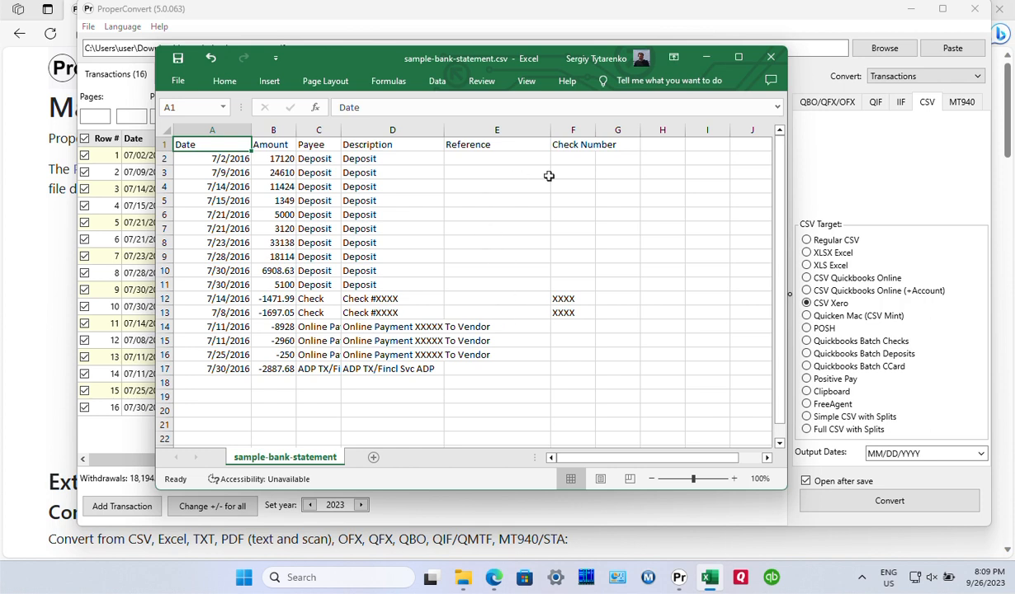
pyautogui.moveTo(488, 242)
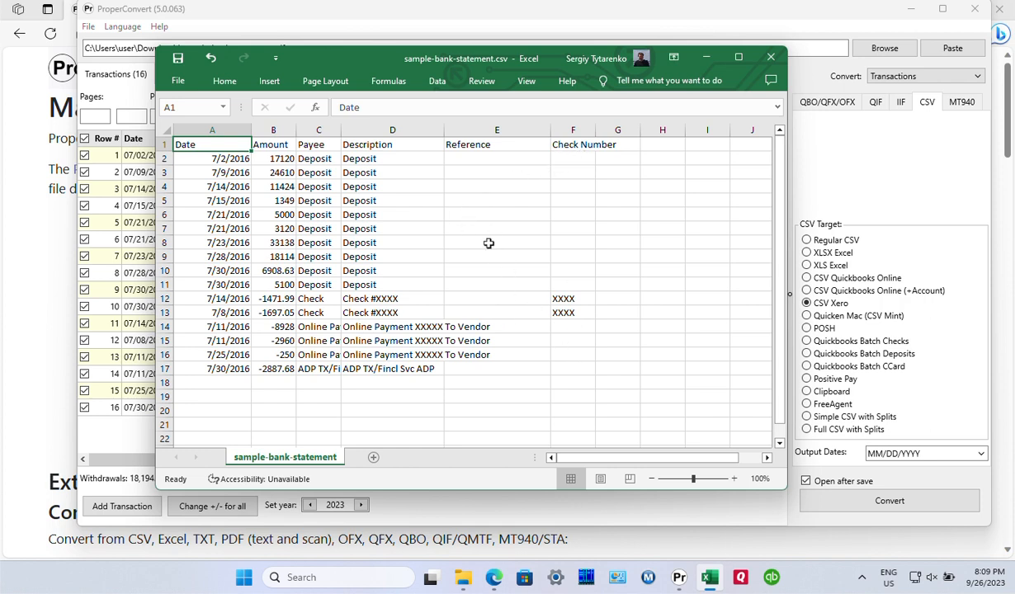